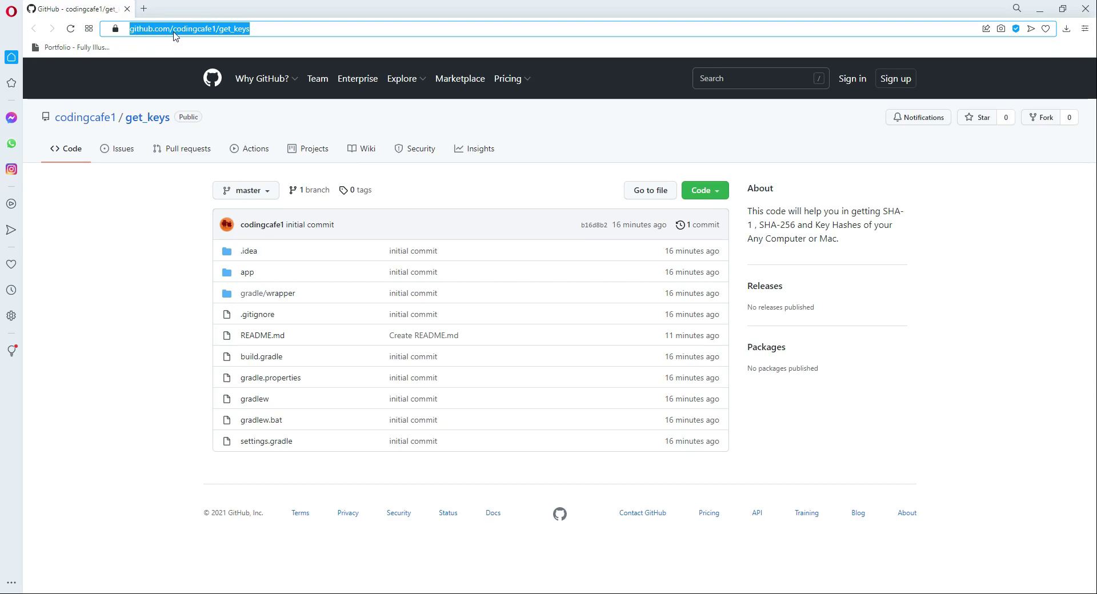
pyautogui.moveTo(229, 37)
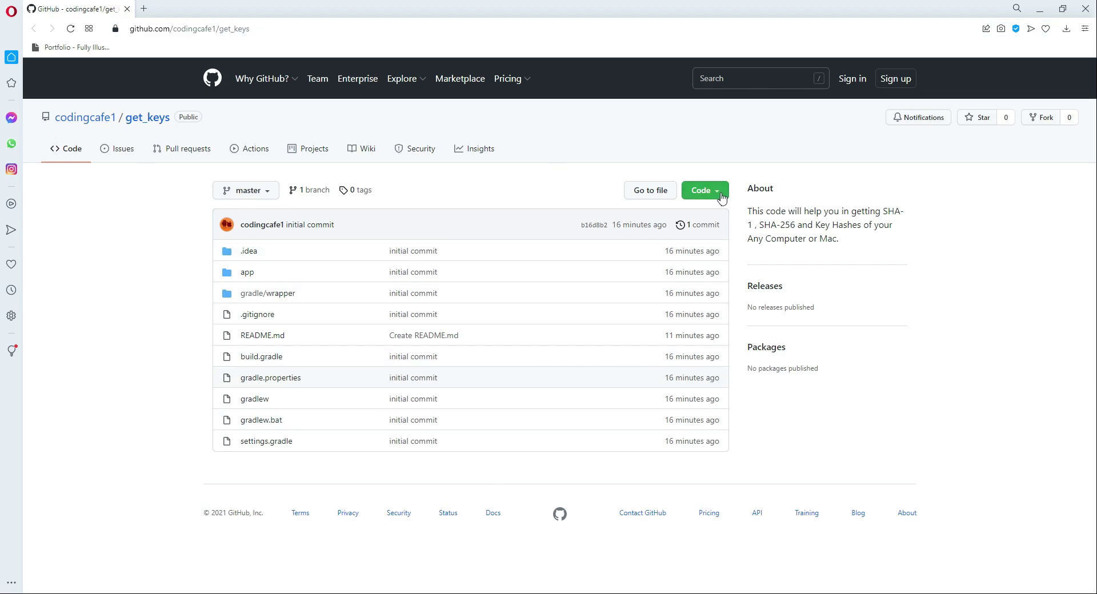
# - Download the get_keys repository as a ZIP archive from its Code menu
pyautogui.click(701, 190)
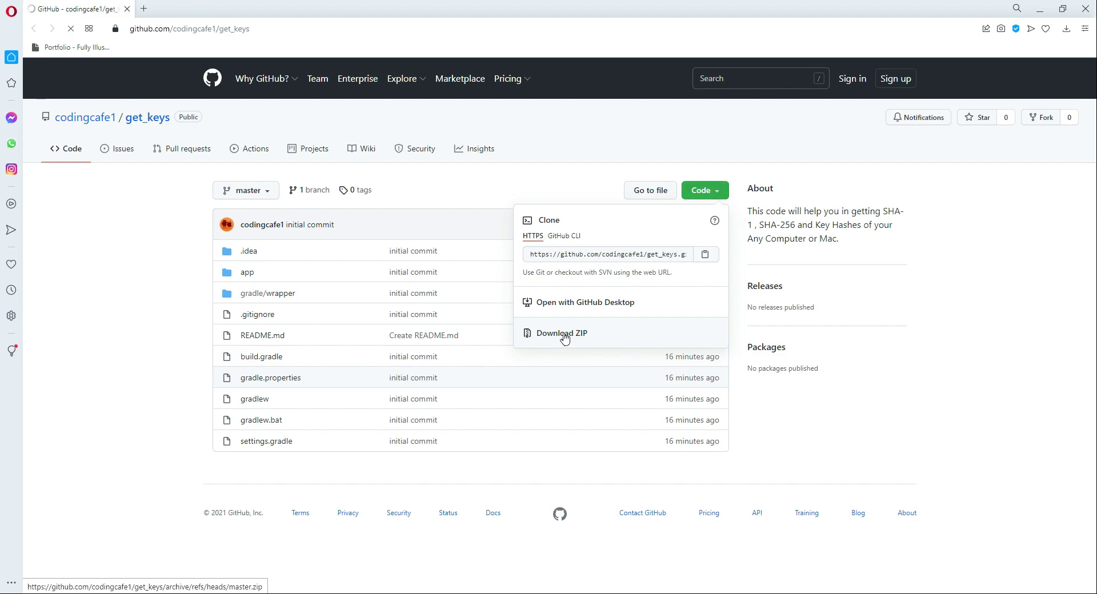
pyautogui.click(561, 332)
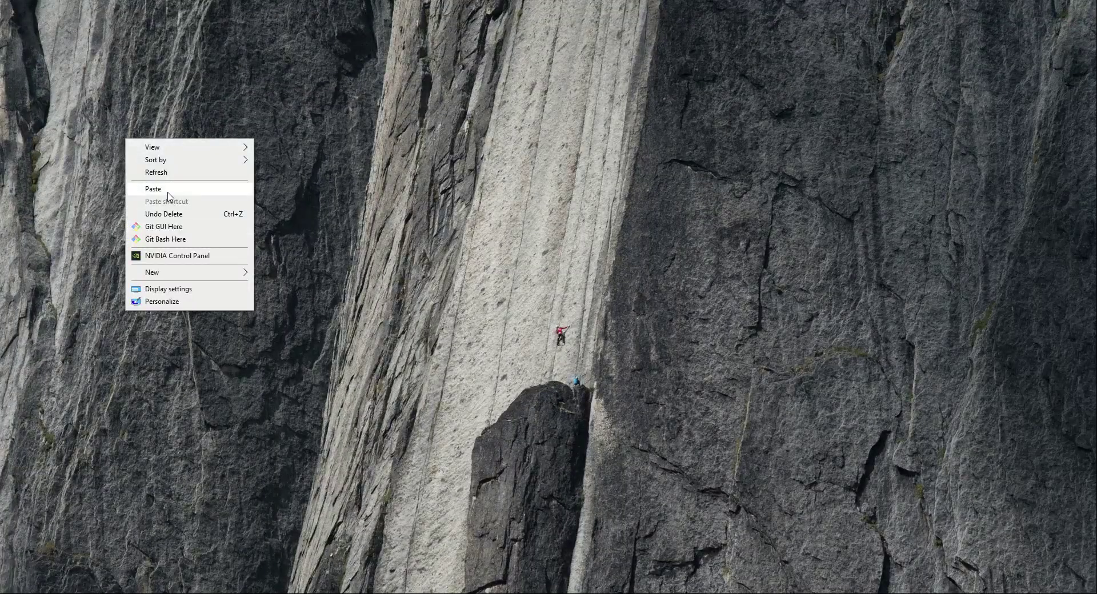
# - Paste the extracted get_keys folder onto the Windows desktop
pyautogui.rightClick(109, 113)
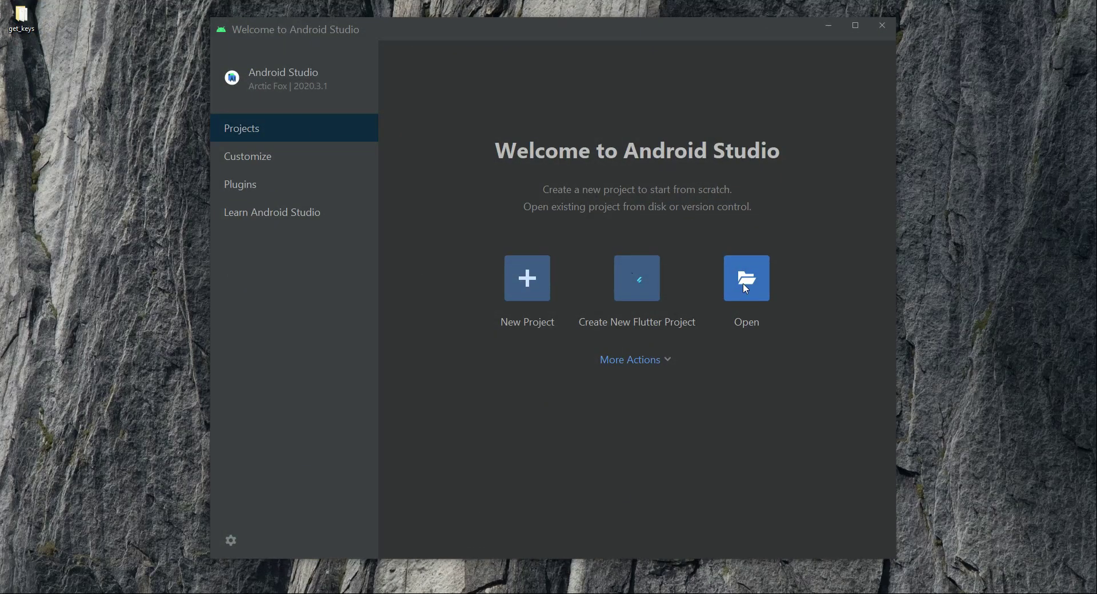
# - Browse to Desktop\get_keys in the Open File or Project dialog and open it
pyautogui.click(745, 278)
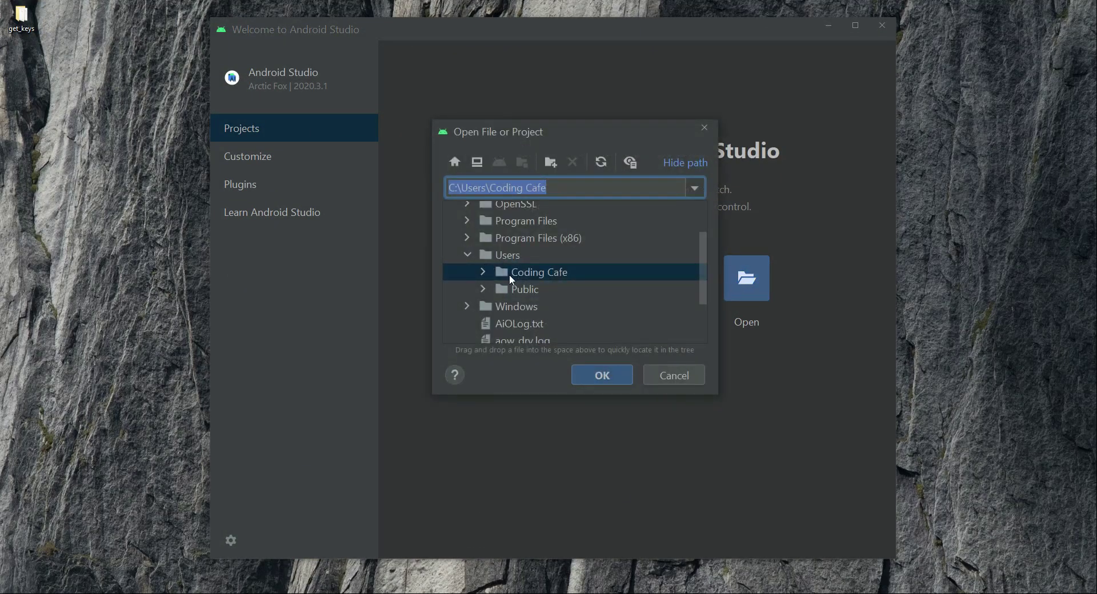
pyautogui.click(483, 271)
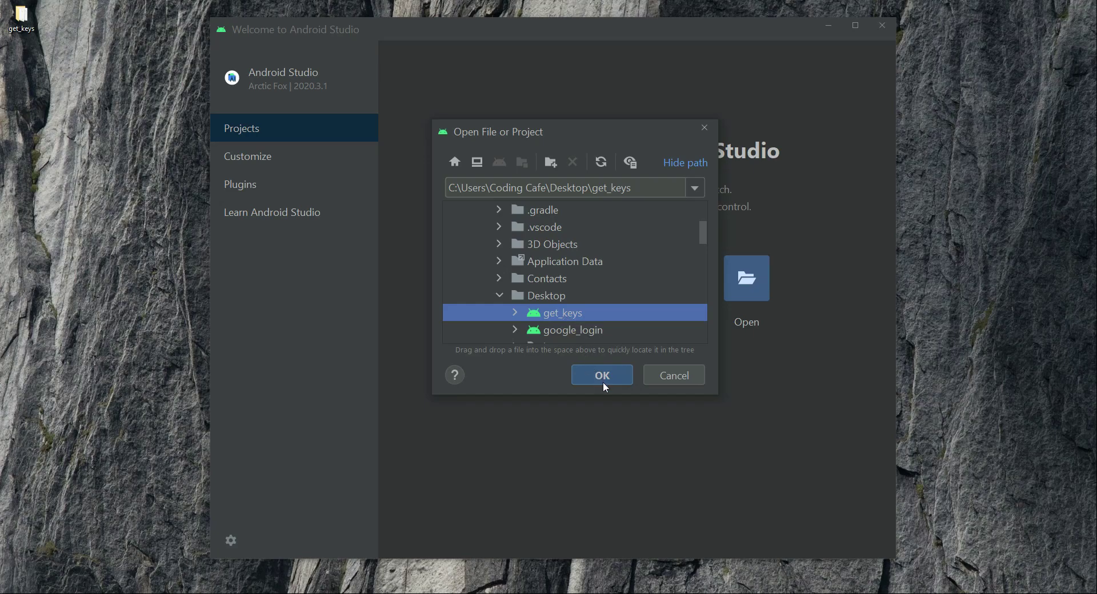
pyautogui.click(601, 376)
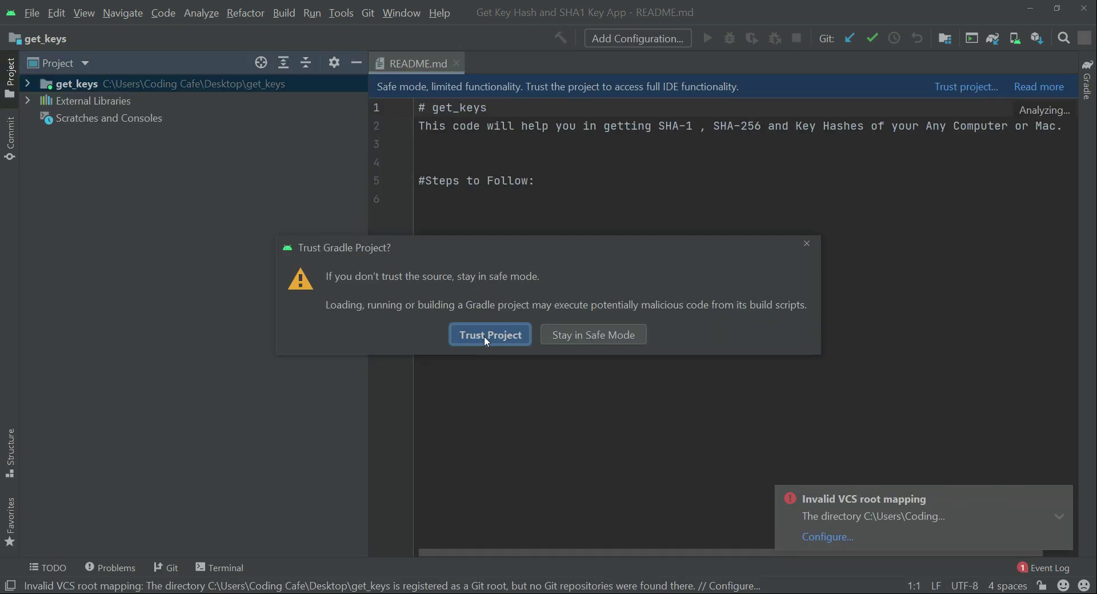
# - Mark the get_keys Gradle project as trusted so the Gradle sync begins
pyautogui.click(490, 335)
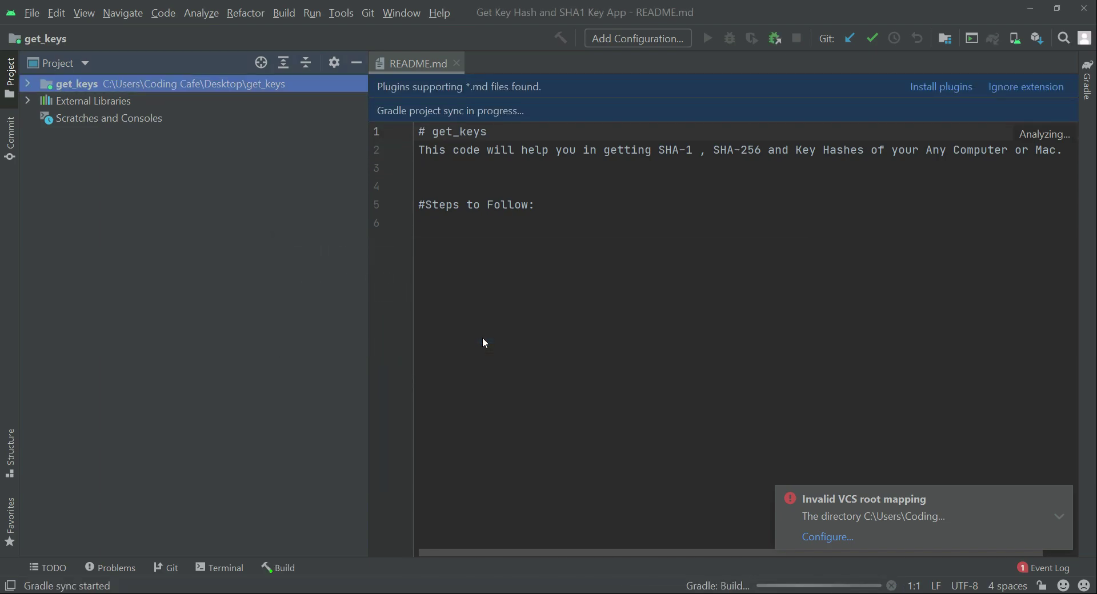
pyautogui.click(456, 64)
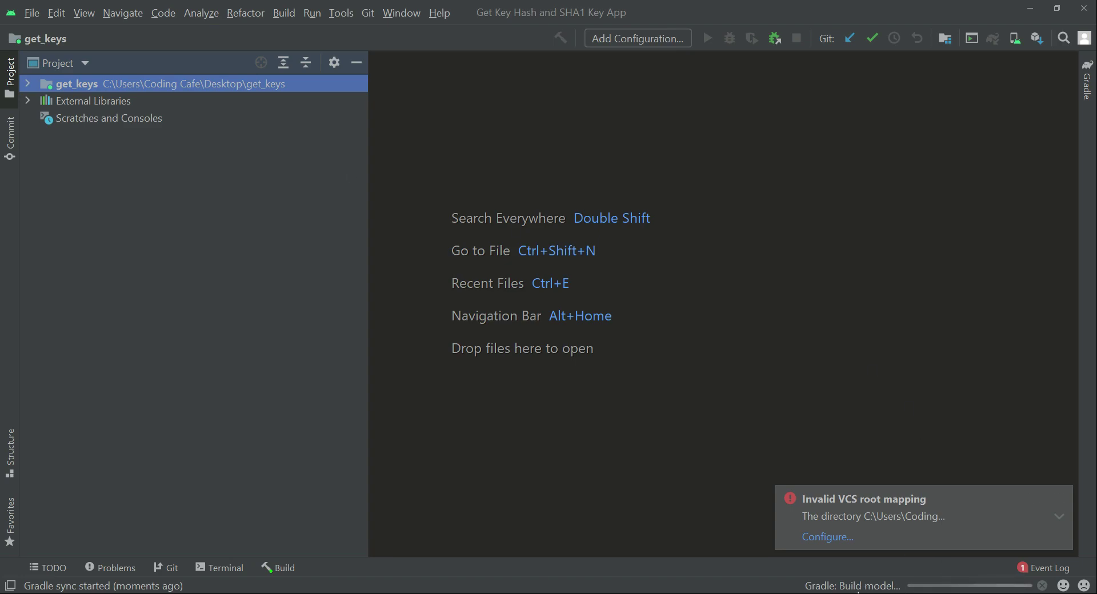
pyautogui.moveTo(1060, 498)
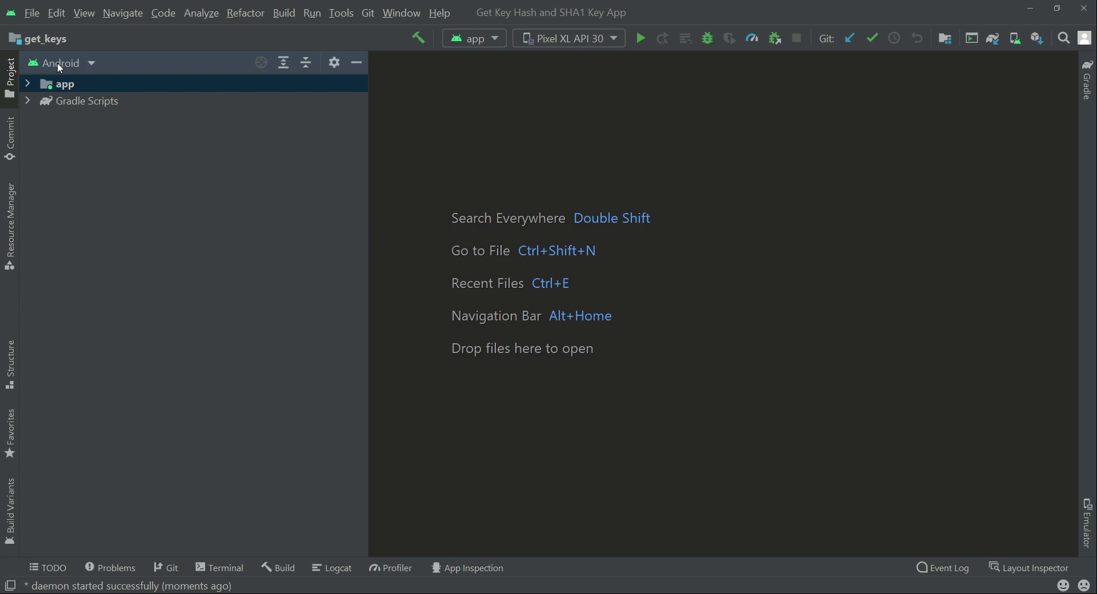
# - Switch the Project pane to Android view and open MainActivity from com.computer.getkeyhashandsha1keyapp
pyautogui.click(90, 63)
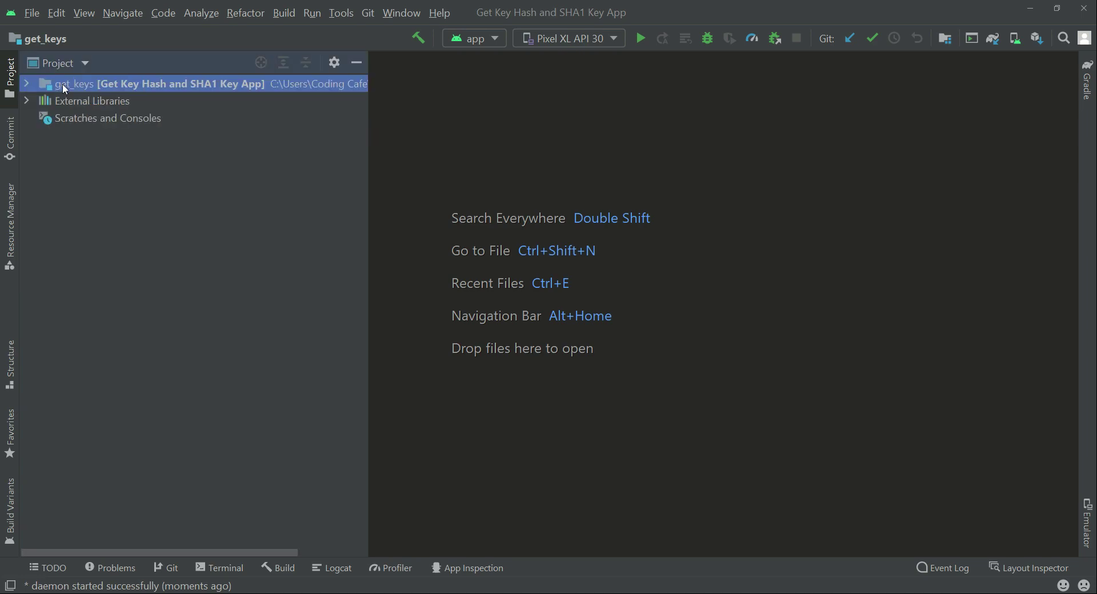
pyautogui.click(60, 63)
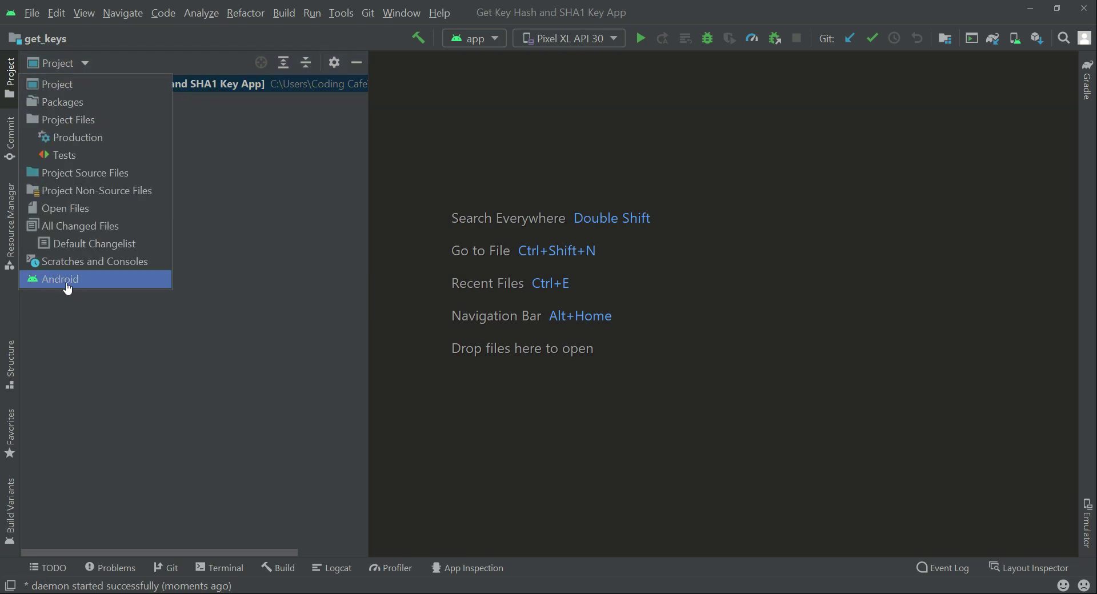
pyautogui.click(59, 279)
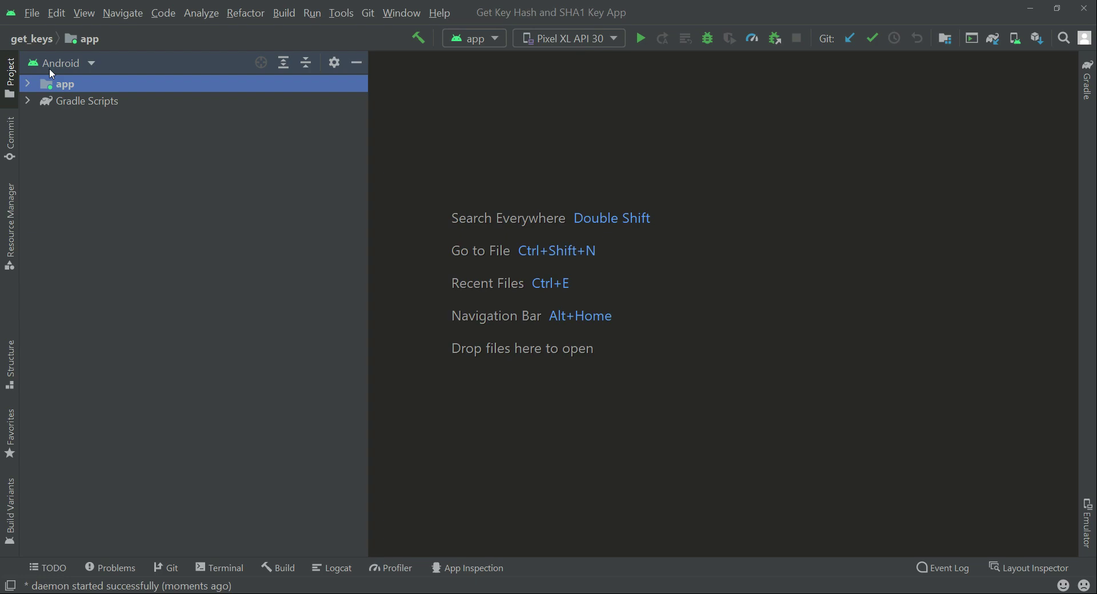
pyautogui.click(27, 83)
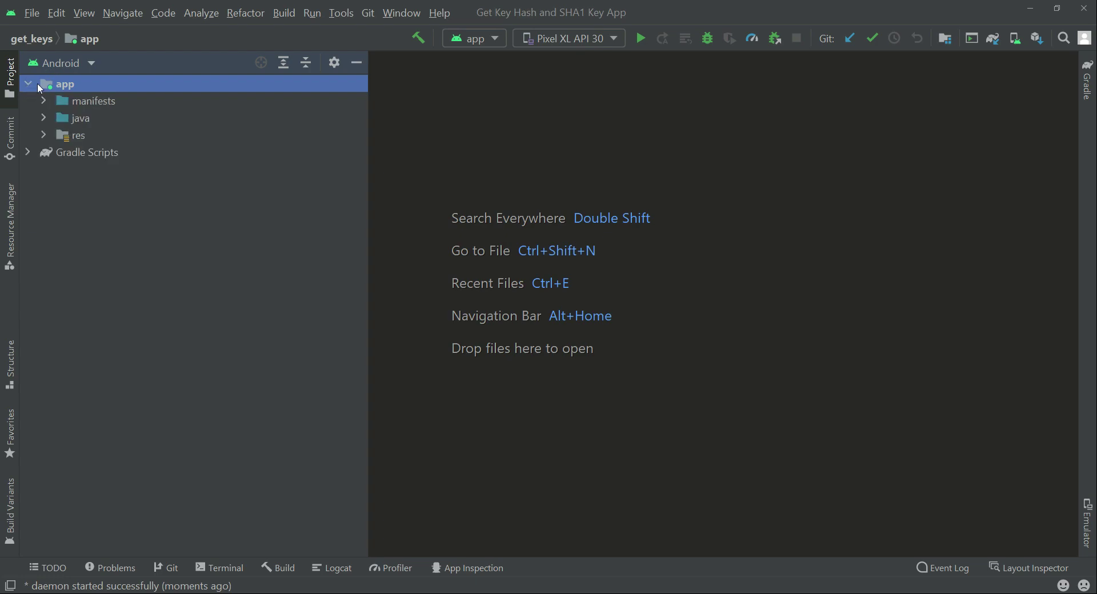
pyautogui.click(80, 118)
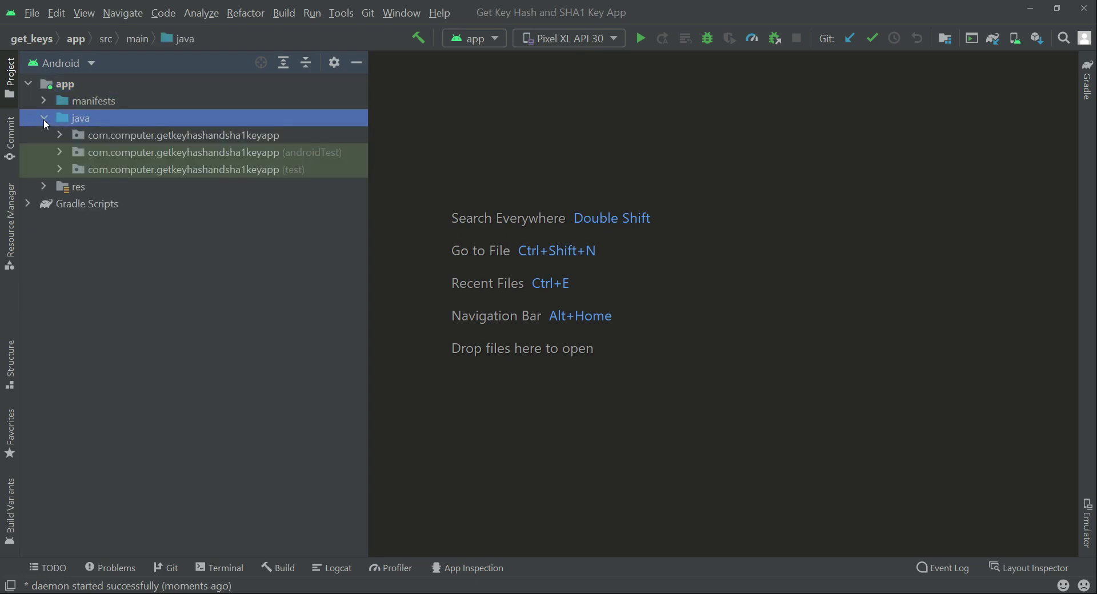
pyautogui.click(180, 134)
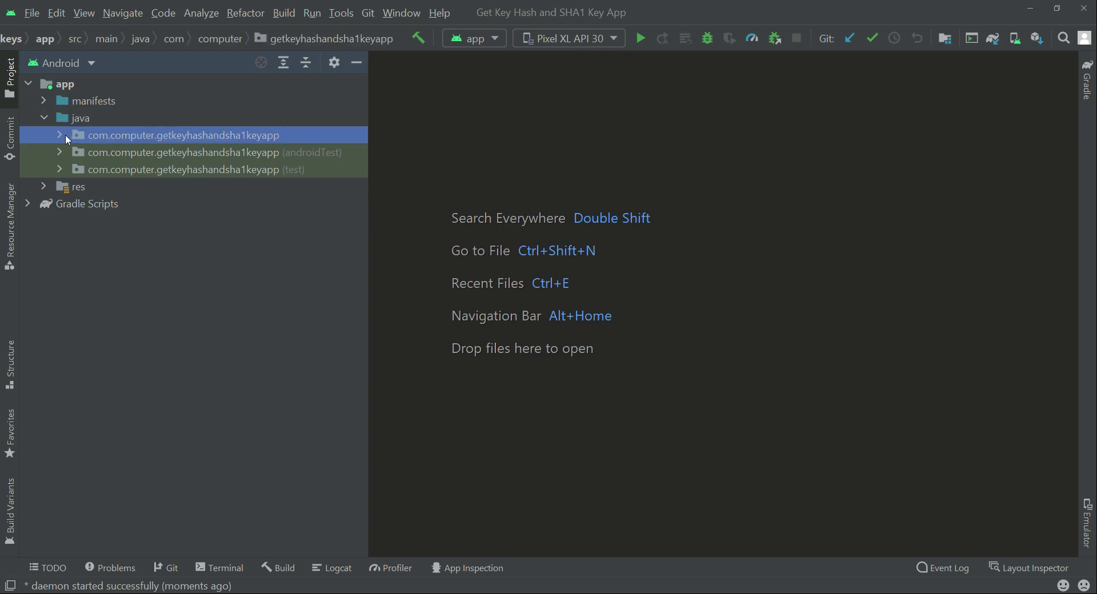
pyautogui.click(60, 135)
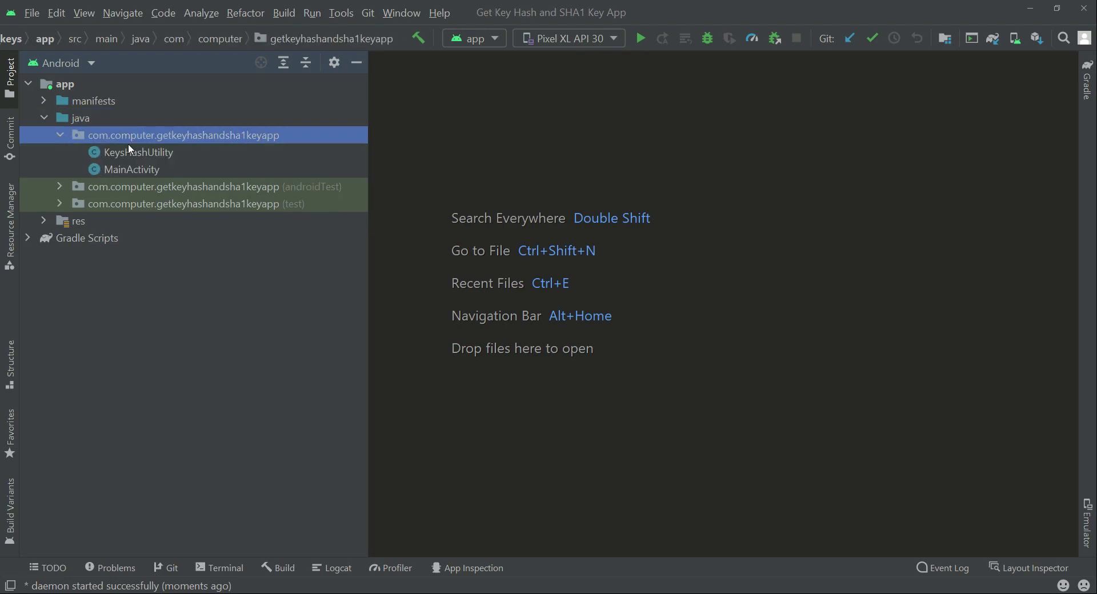
pyautogui.doubleClick(131, 169)
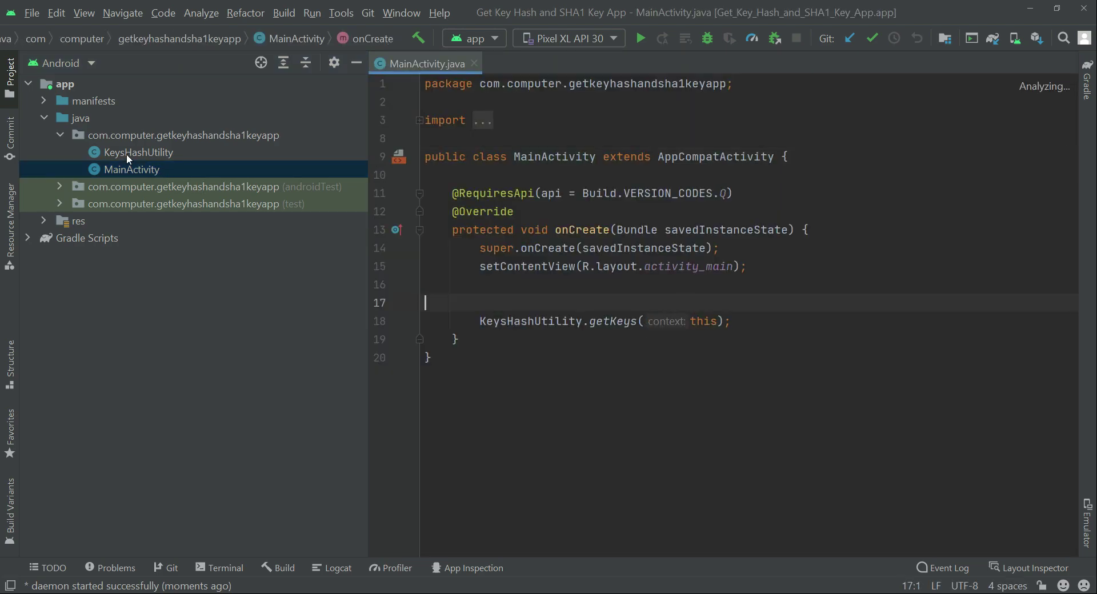
# - Open KeysHashUtility.java in the editor from the Project pane
pyautogui.doubleClick(138, 152)
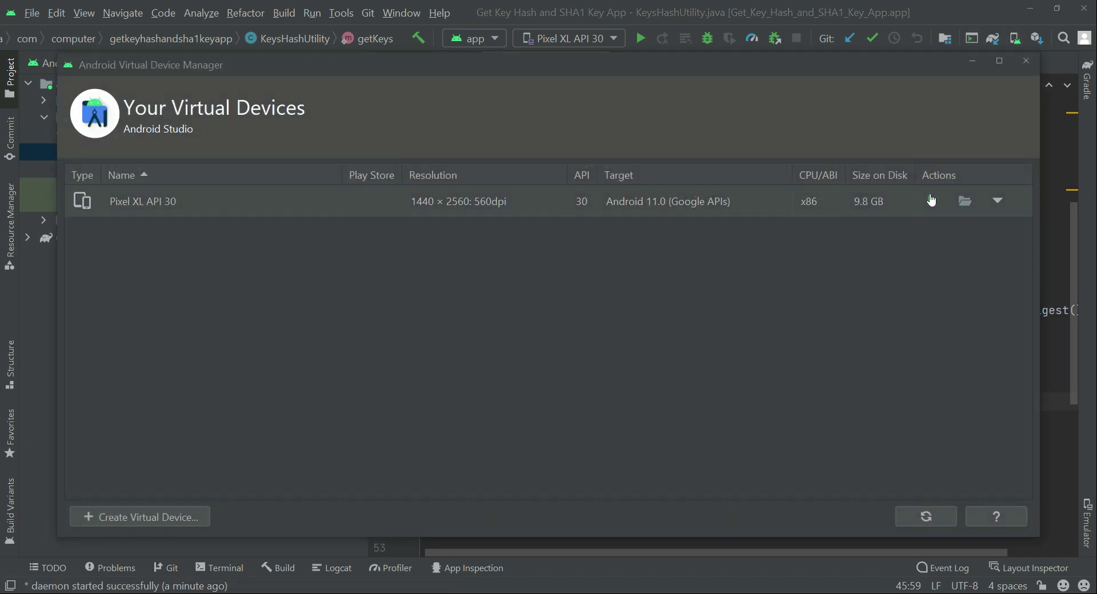
# - Boot the Pixel XL API 30 emulator, run the app on it, and show Logcat
pyautogui.click(932, 201)
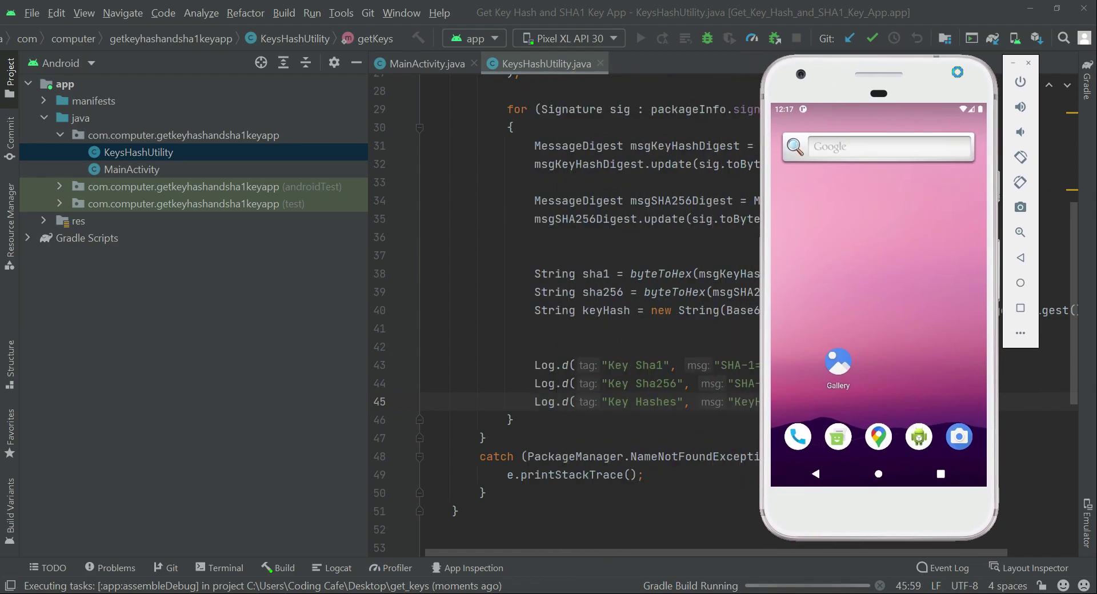
pyautogui.click(639, 38)
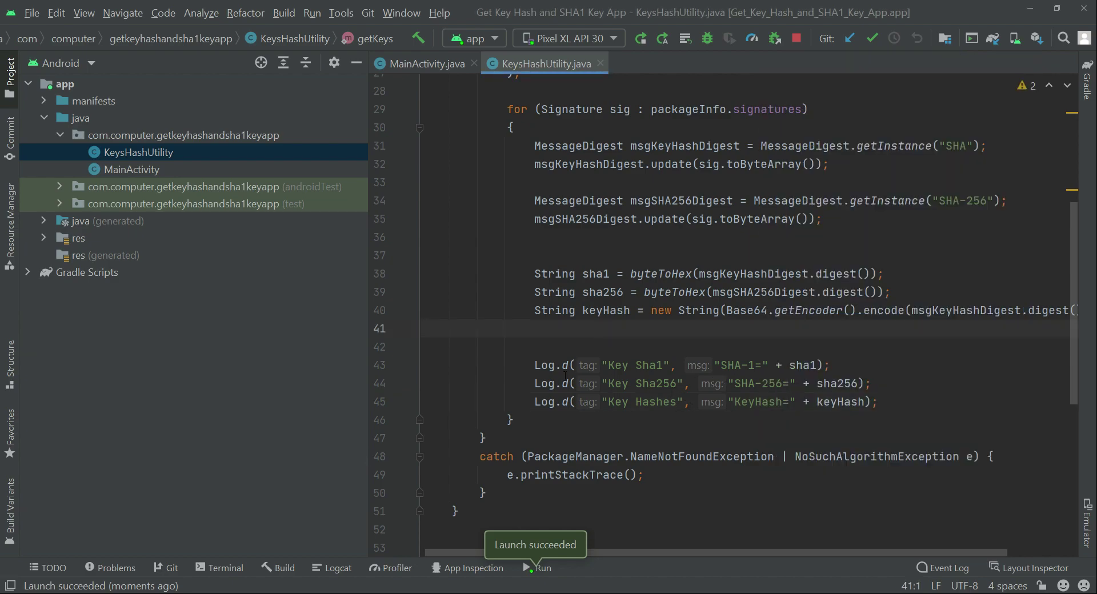
pyautogui.moveTo(227, 540)
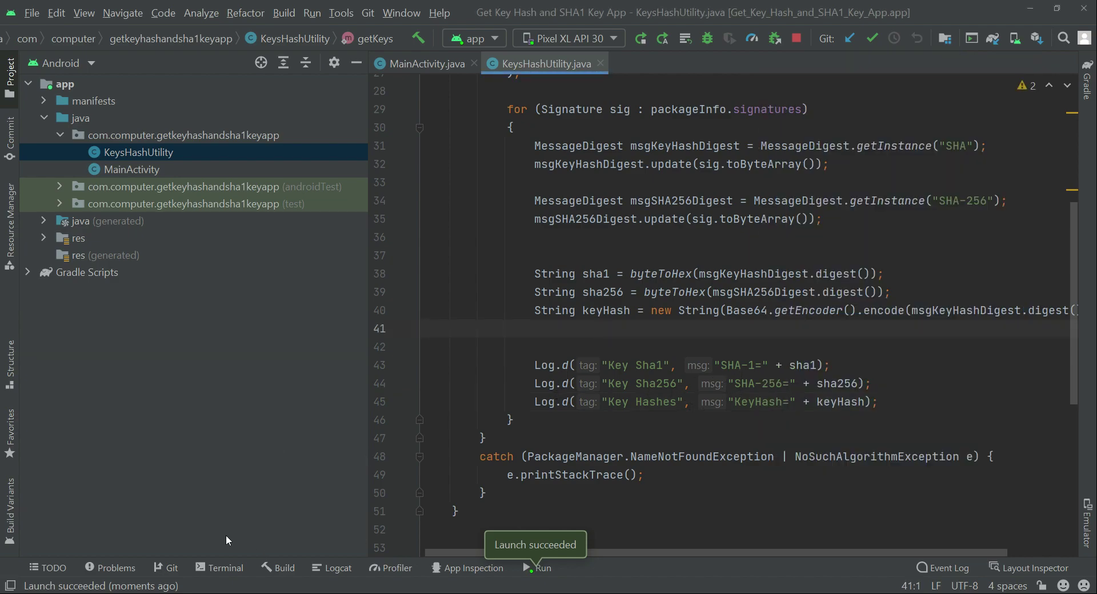
pyautogui.click(337, 568)
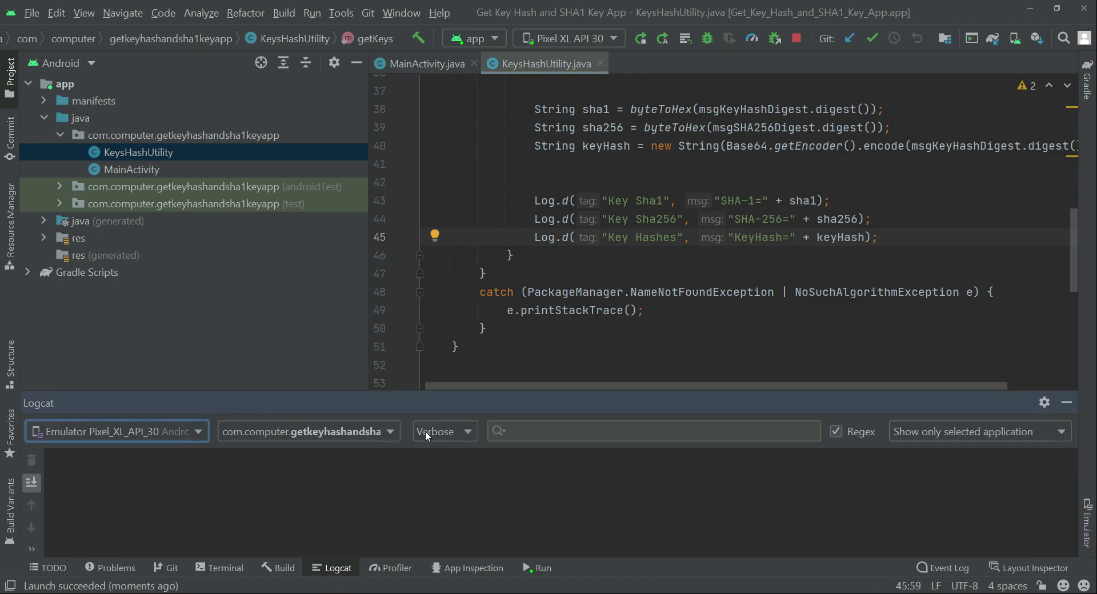
# - Set Logcat to Debug, filter by SHA-1=, and select the SHA-1 hash value
pyautogui.click(444, 431)
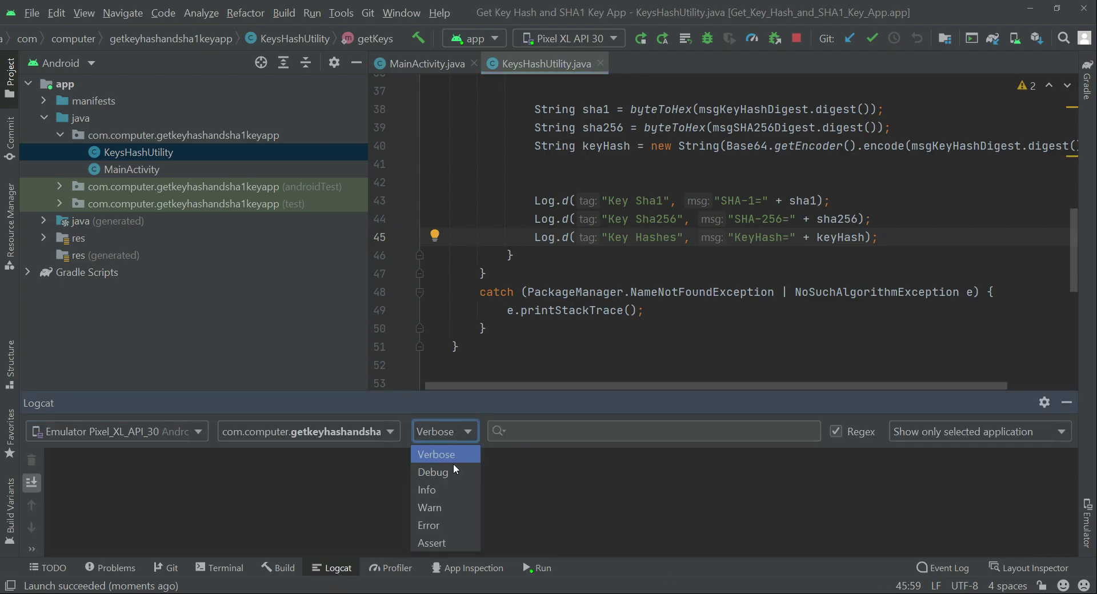
pyautogui.click(433, 473)
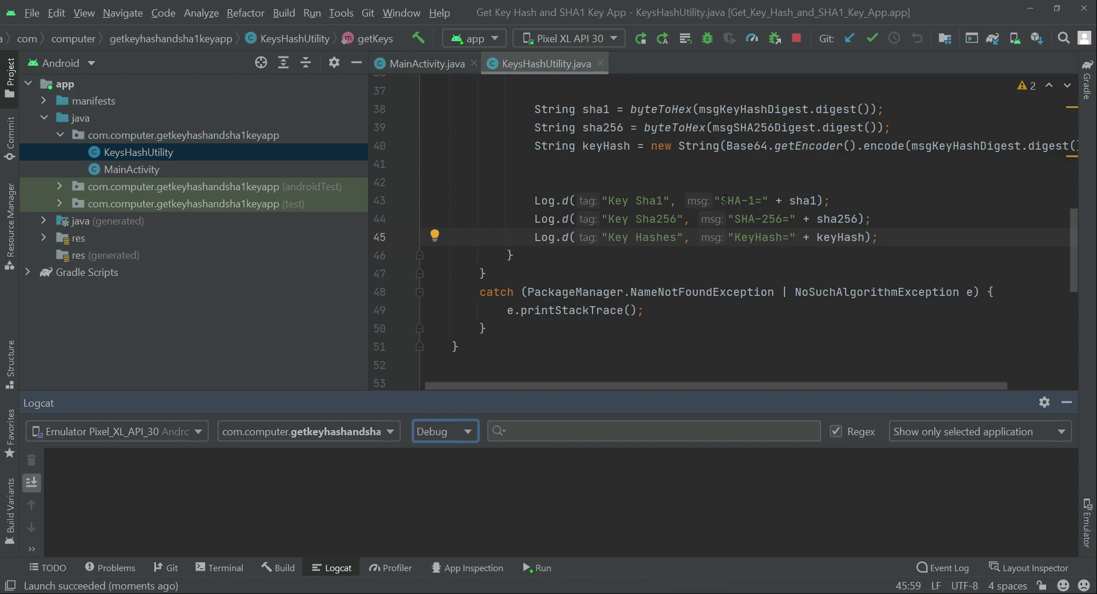
pyautogui.click(724, 201)
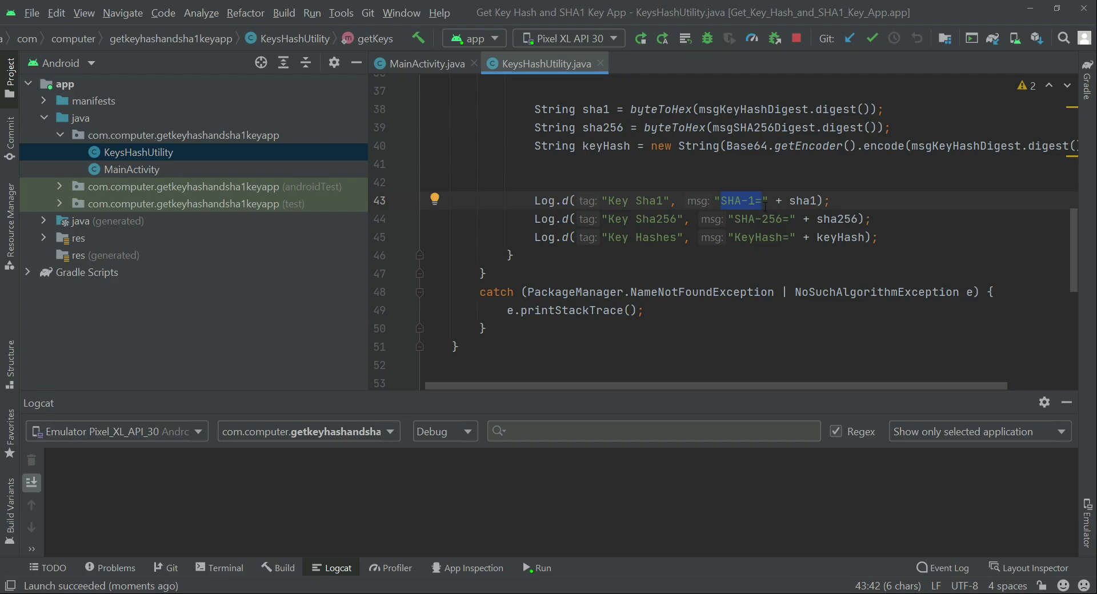
pyautogui.moveTo(558, 439)
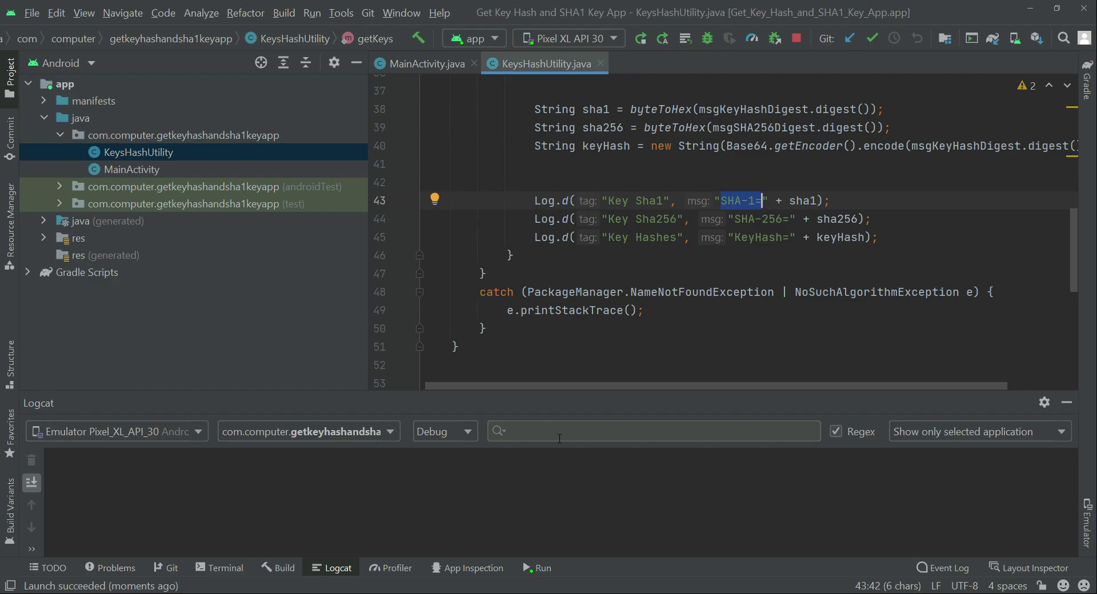
pyautogui.write('SHA-1=')
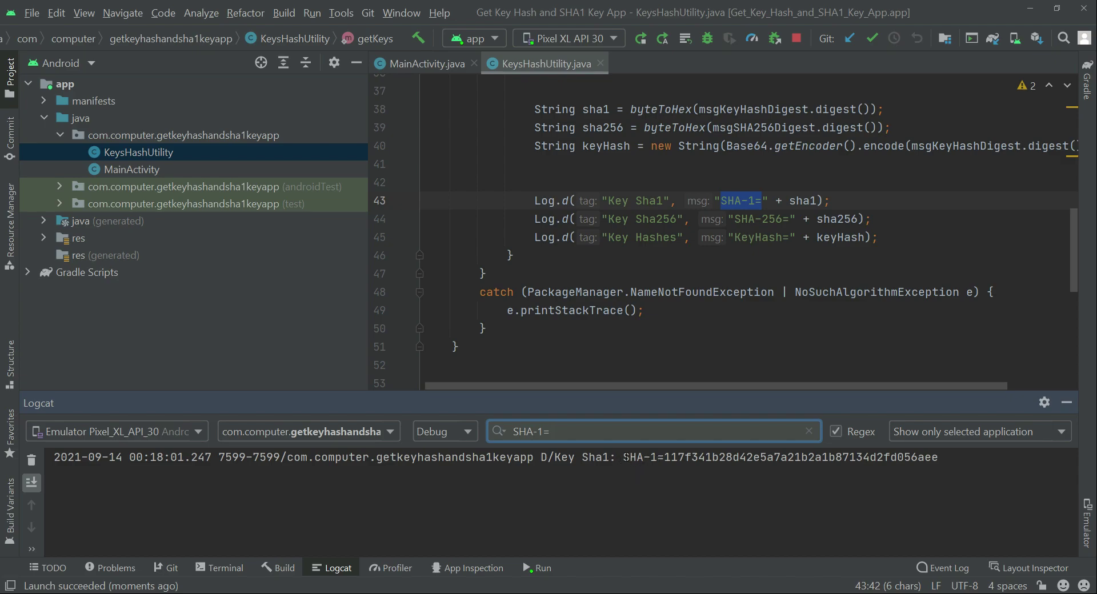
pyautogui.doubleClick(643, 457)
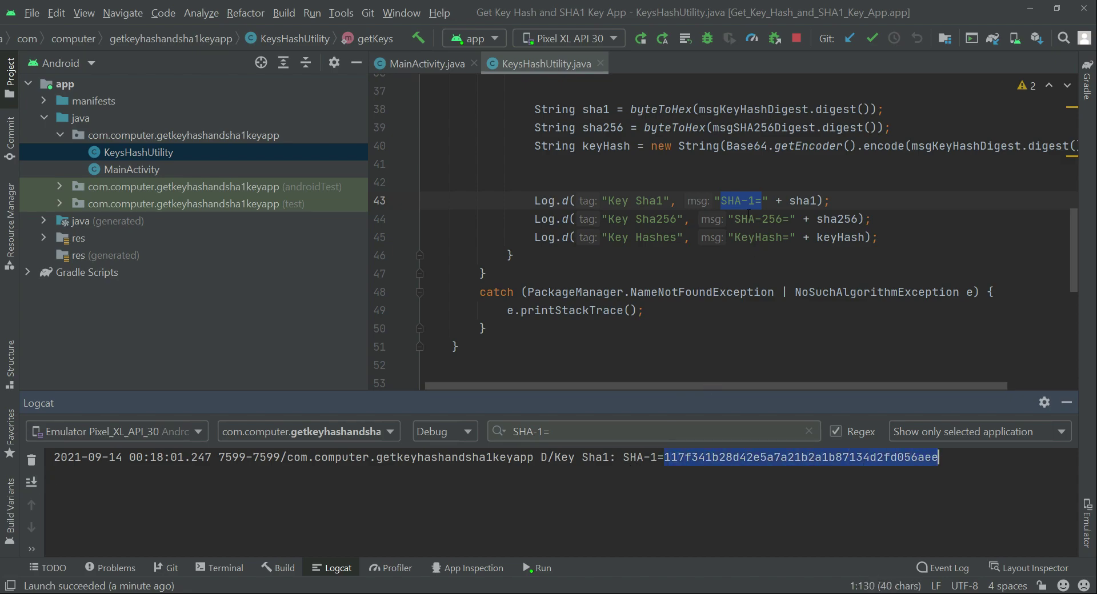
pyautogui.moveTo(764, 269)
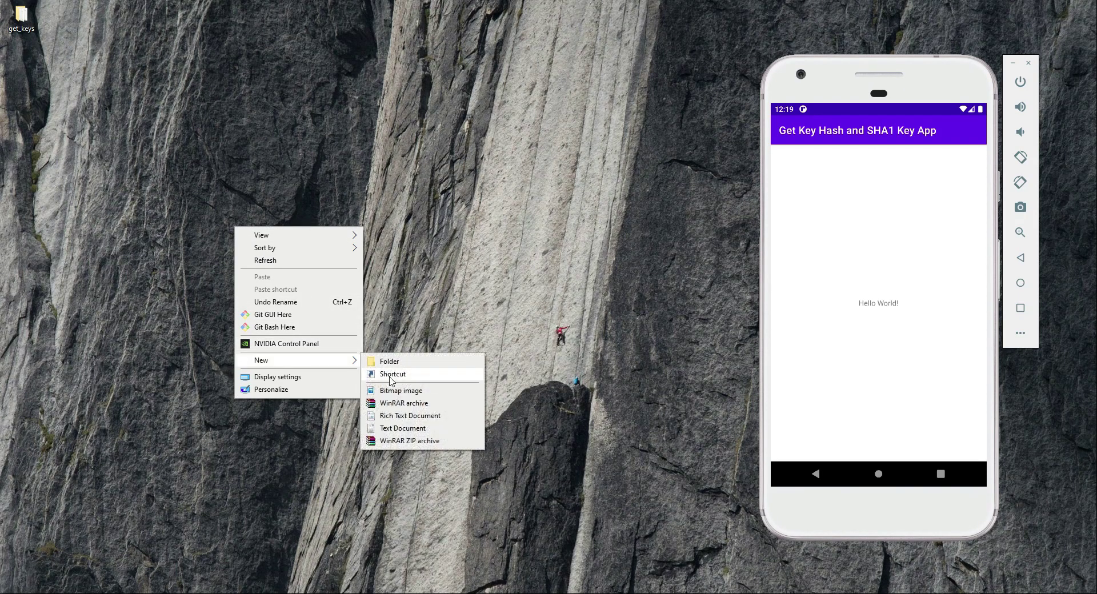
# - Create a desktop text document with a 'SHA-1 Key' heading and hash 117f341b…6aee
pyautogui.click(404, 428)
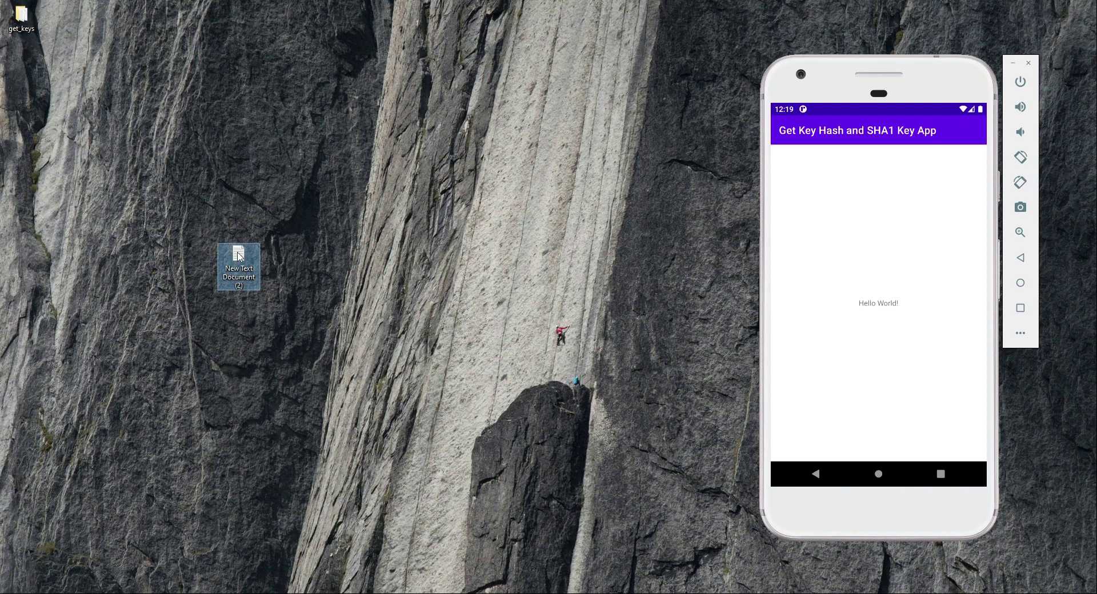
pyautogui.doubleClick(238, 266)
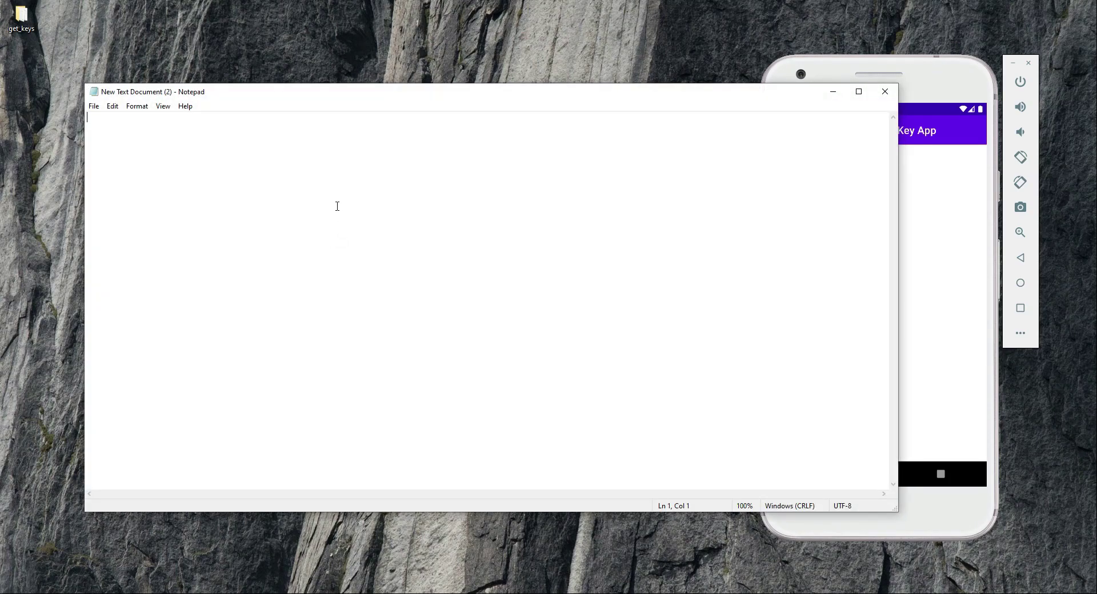
pyautogui.write('SHA')
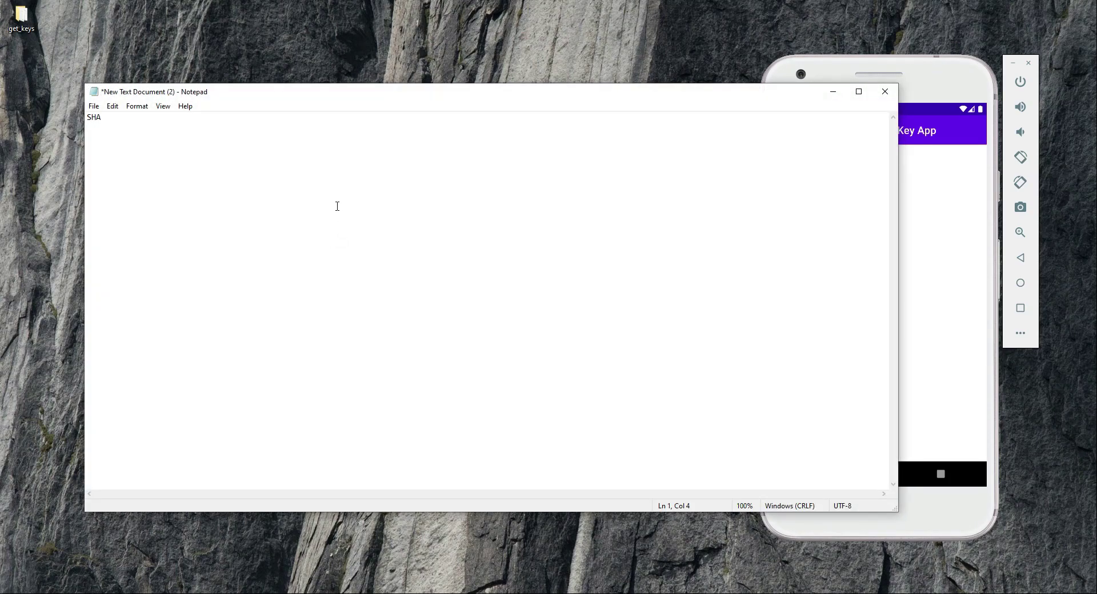
pyautogui.write('-1')
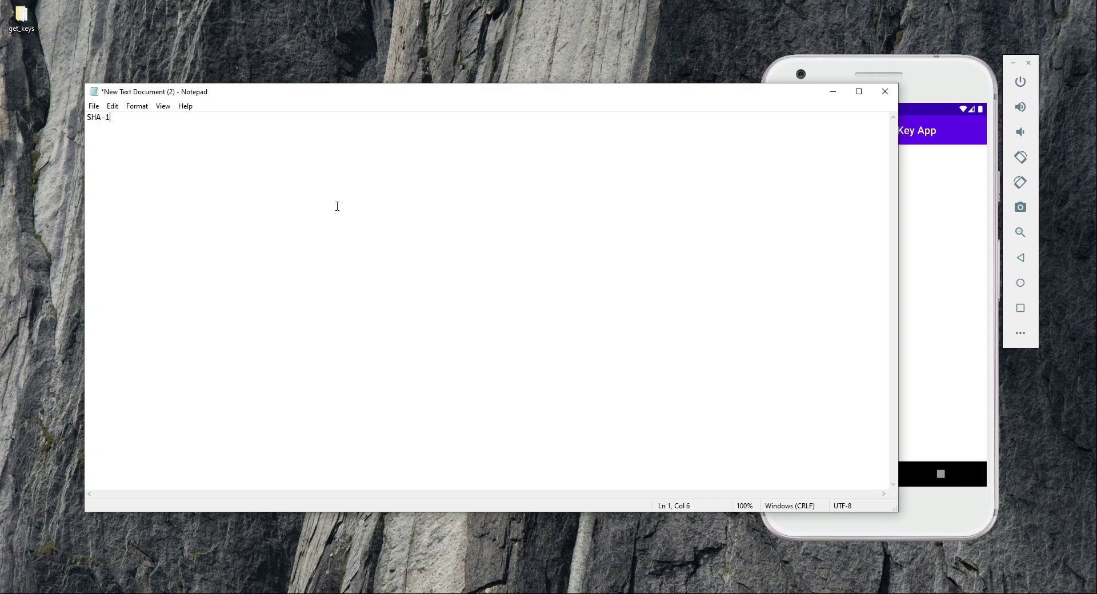
pyautogui.write('Key')
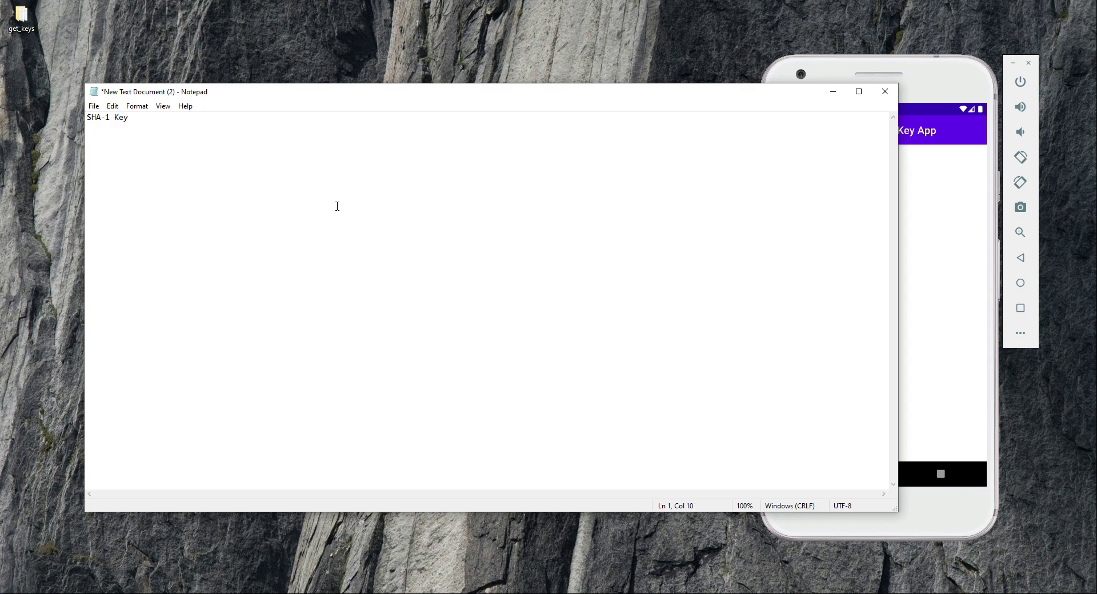
pyautogui.write('117f341b28d42e5a7a21b2a1b87134d2fd056aee')
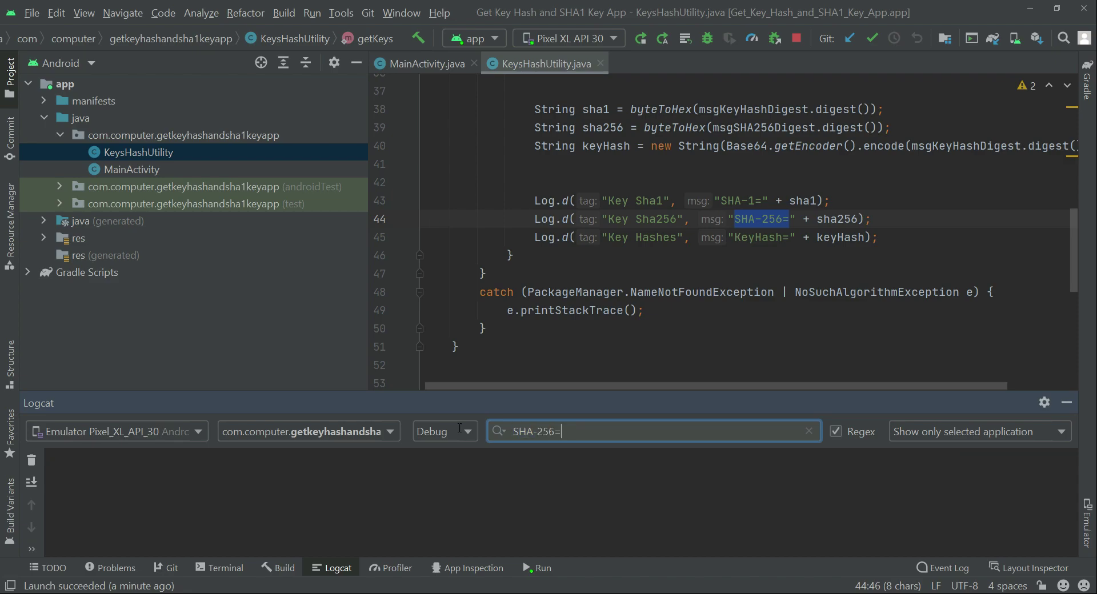
# - Filter Logcat by SHA-256= and select the SHA-256 hash value in the output
pyautogui.press('enter')
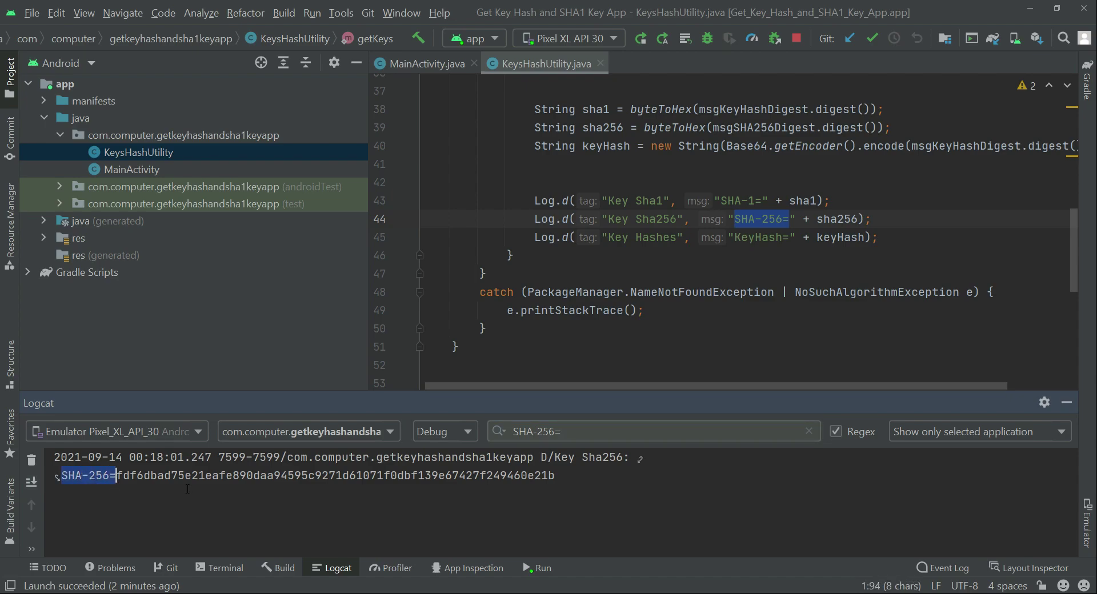
pyautogui.moveTo(118, 476); pyautogui.dragTo(336, 476)
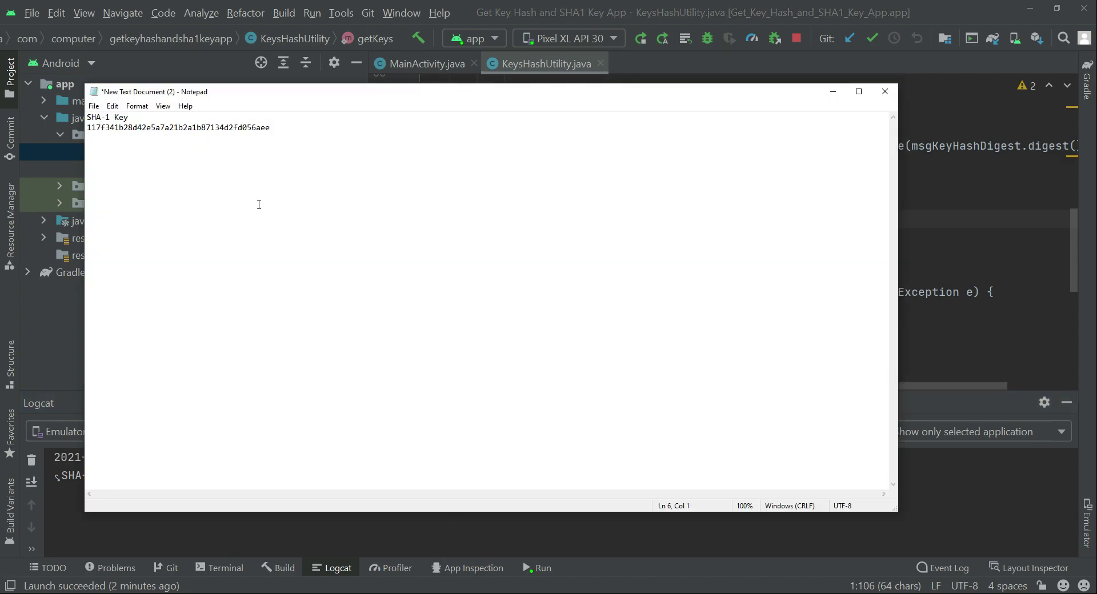
# - Type a 'SHA-256' heading below the SHA-1 entry in Notepad
pyautogui.write('SH')
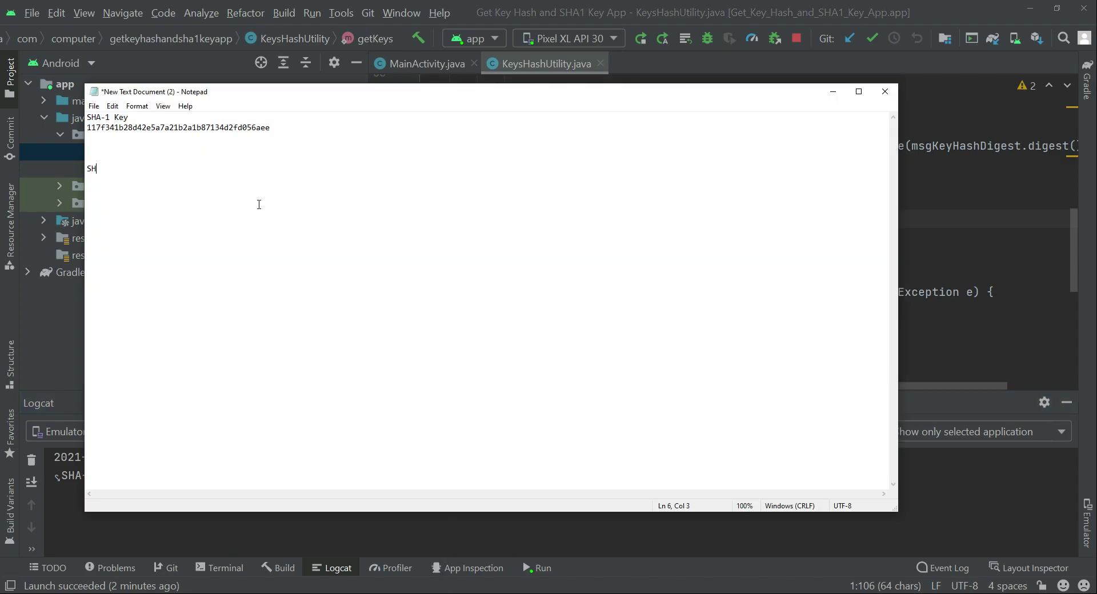
pyautogui.write('A-25')
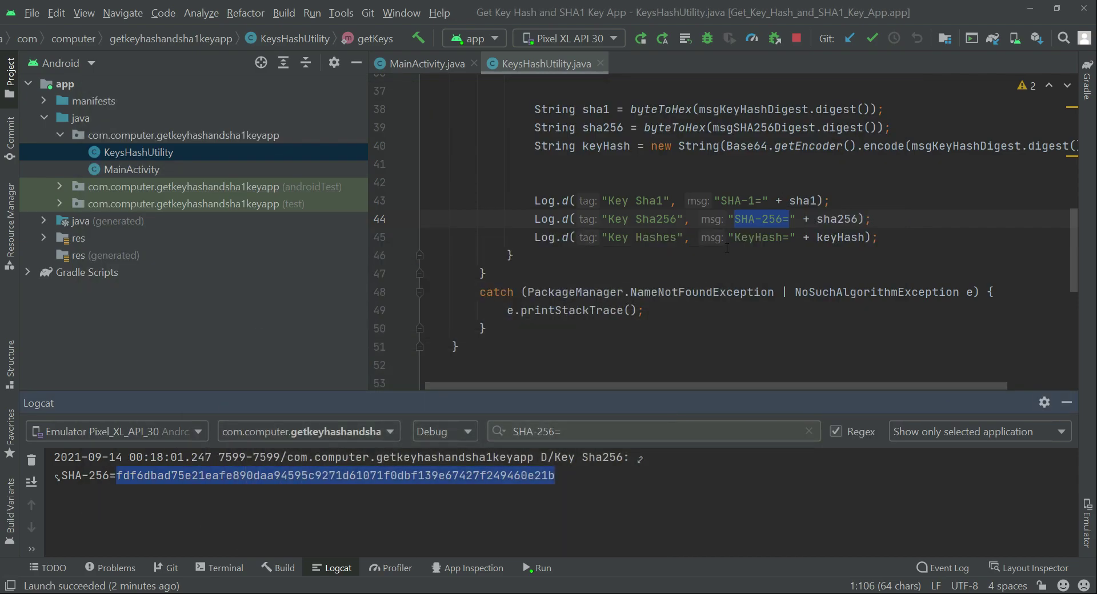
# - Select the KeyHash= message text and enter 'KeyHash=' in the Logcat search field
pyautogui.click(739, 237)
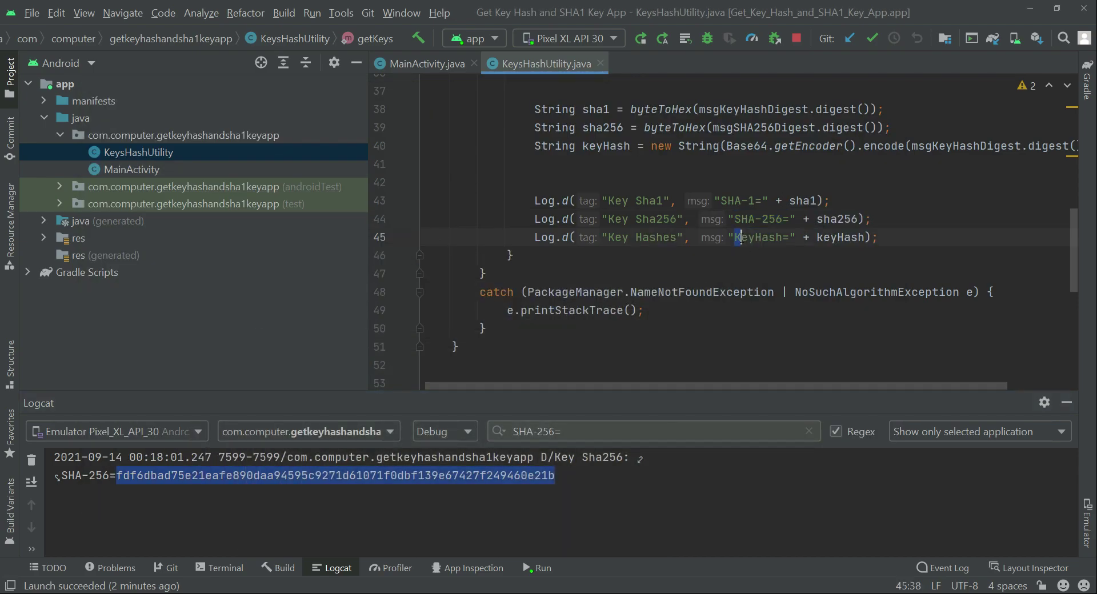
pyautogui.doubleClick(760, 237)
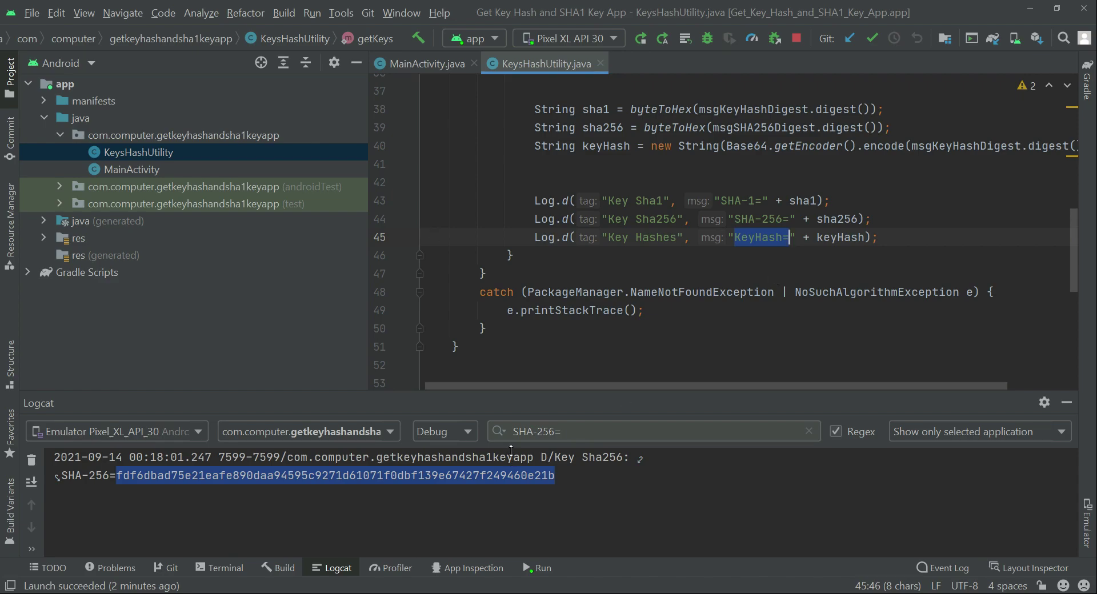
pyautogui.write('KeyHash=')
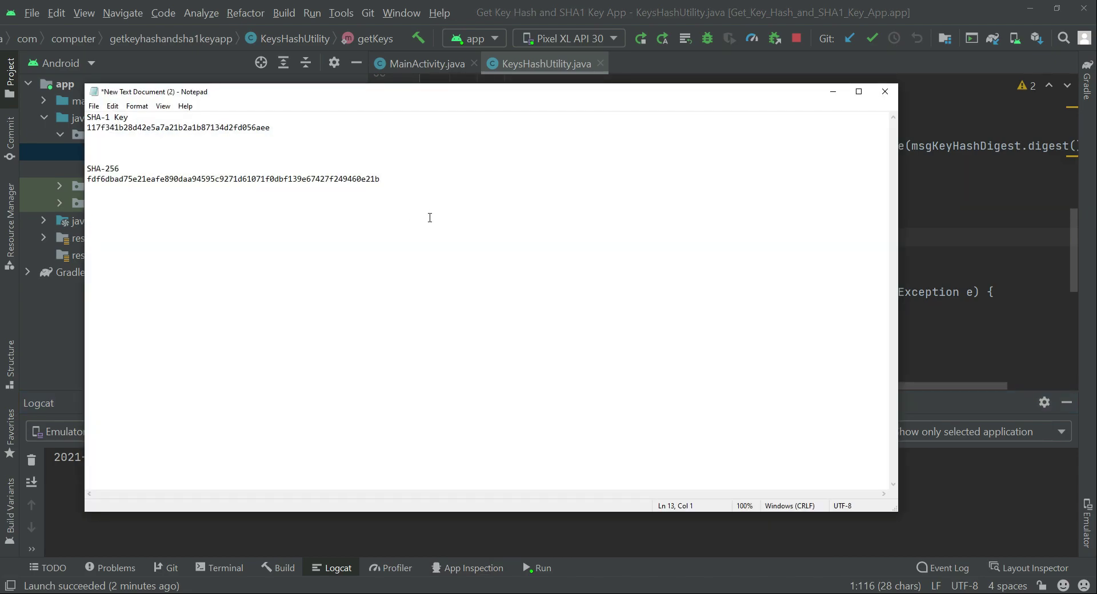
# - Add a 'KeyHases' heading with key hash 2jmj715rSw0yVb/vlWAYkK/YBwk= beneath it
pyautogui.write('KeyHa')
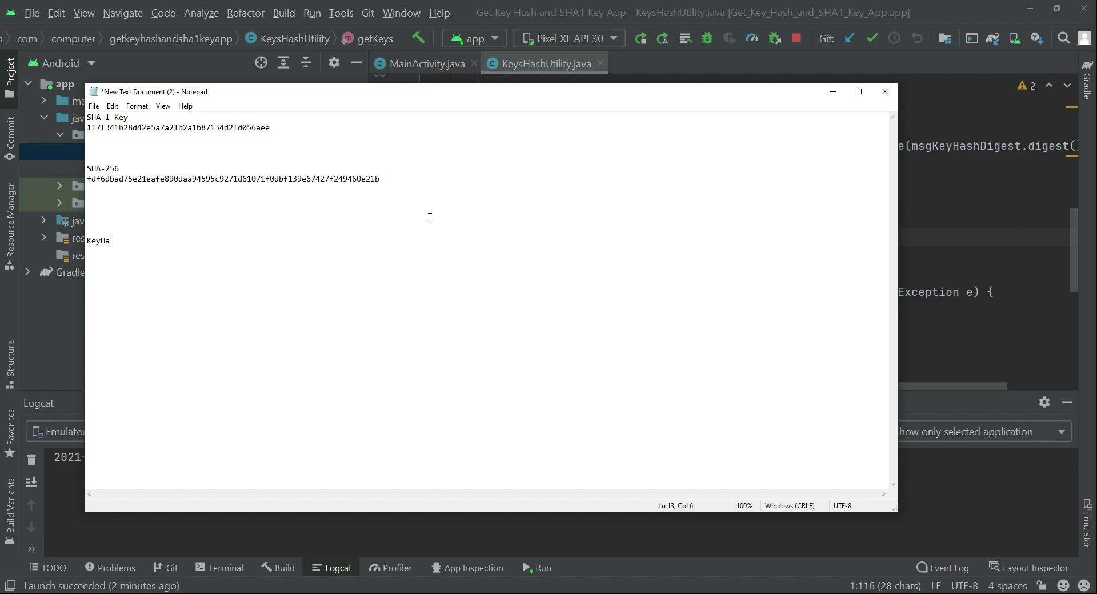
pyautogui.write('ses')
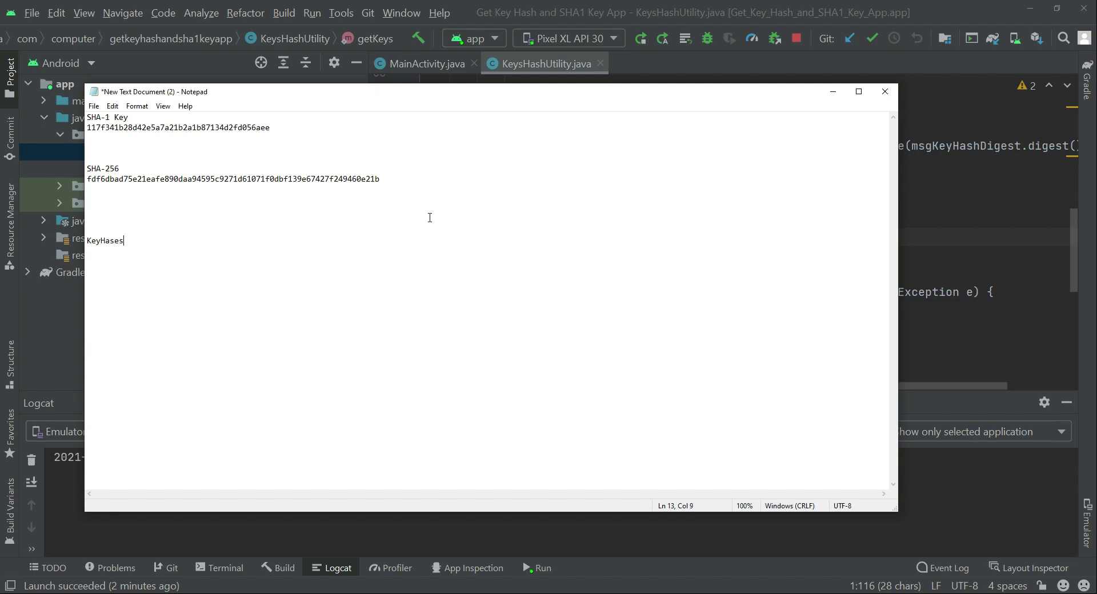
pyautogui.press('enter')
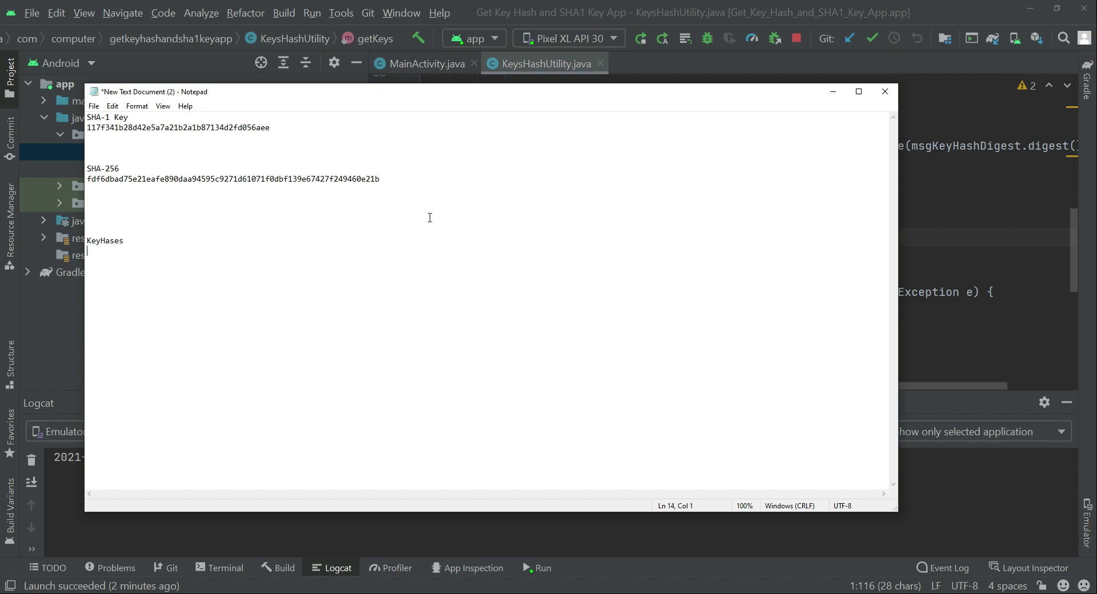
pyautogui.write('2jmj715rSw0yVb/vlWAYkK/YBwk=')
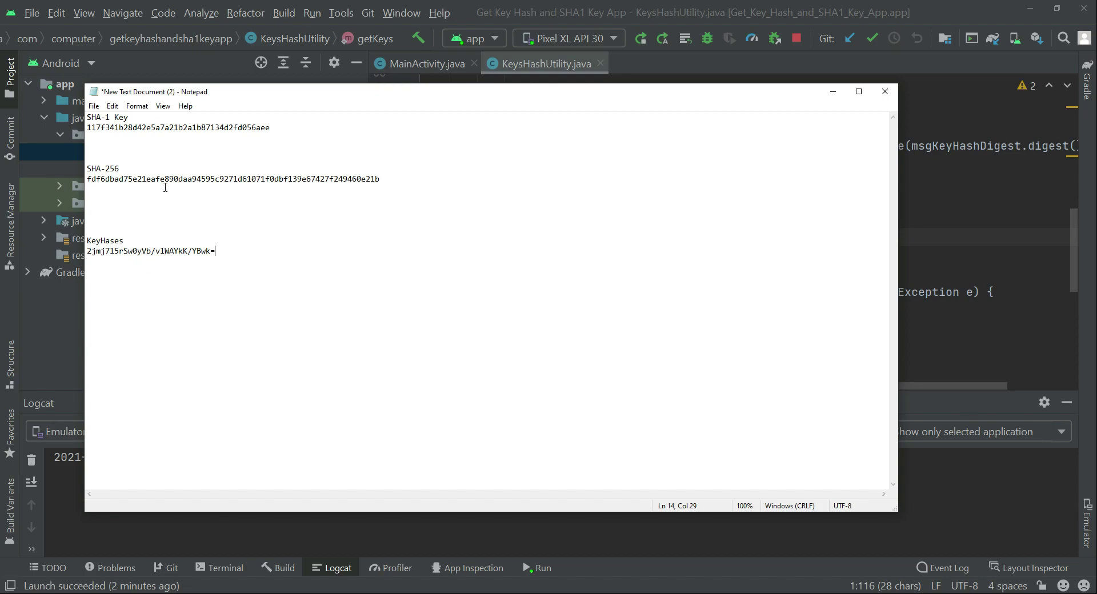
# - Save the Notepad document through the File menu
pyautogui.click(93, 106)
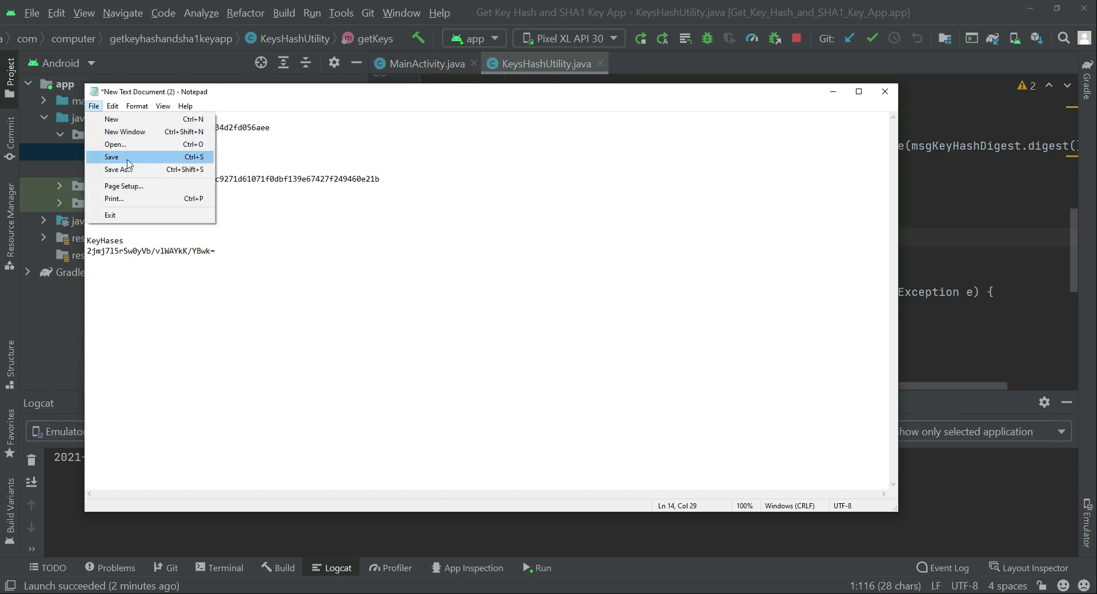
pyautogui.click(110, 157)
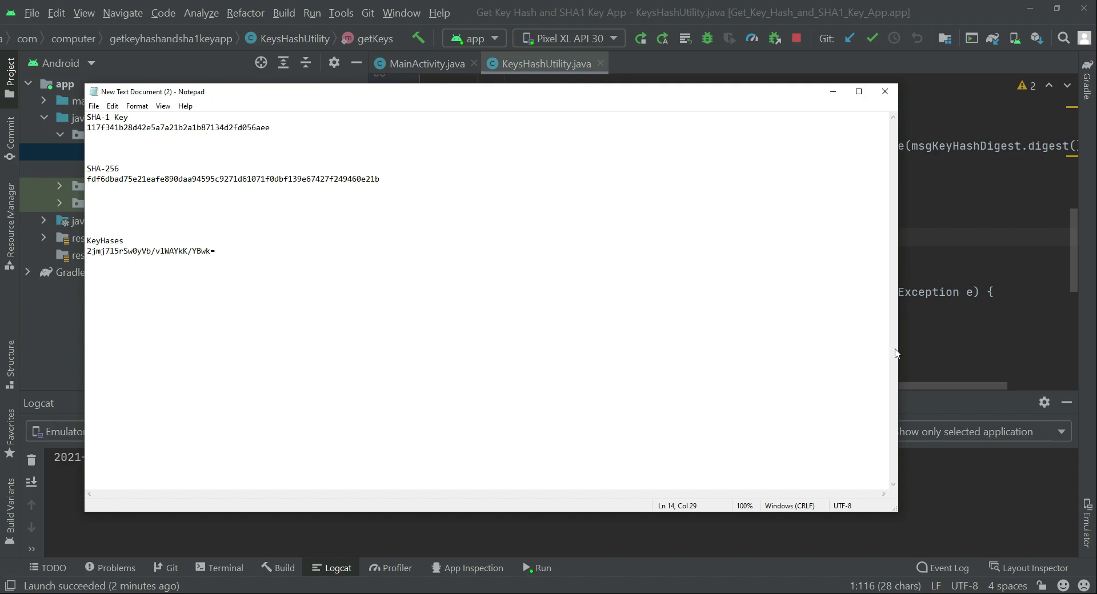